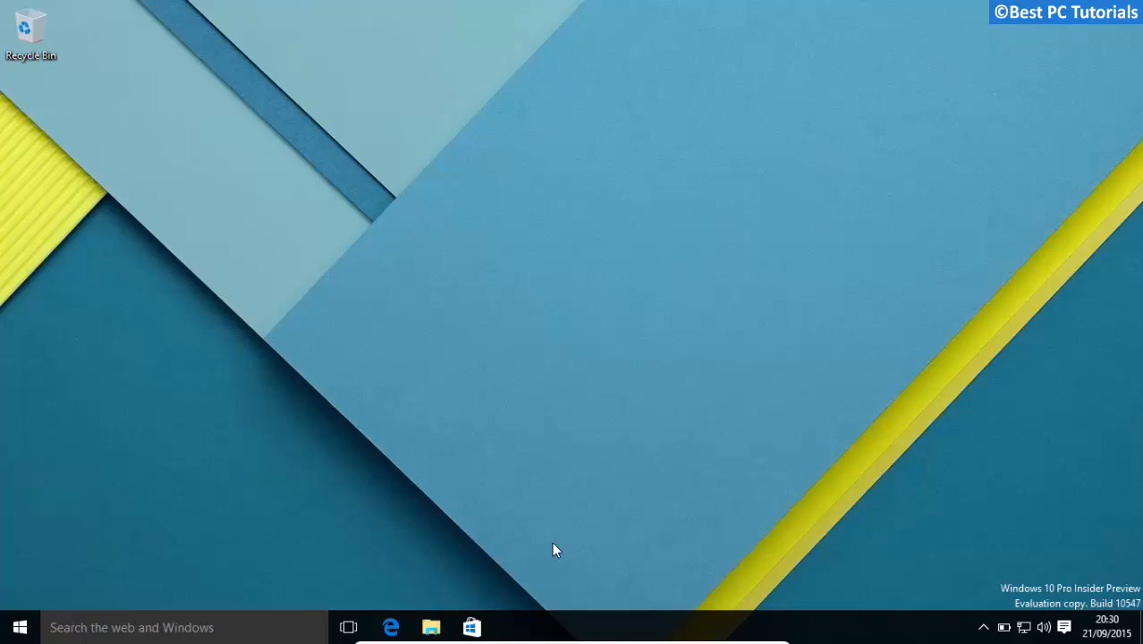
mouse_move(497, 555)
text(winver)
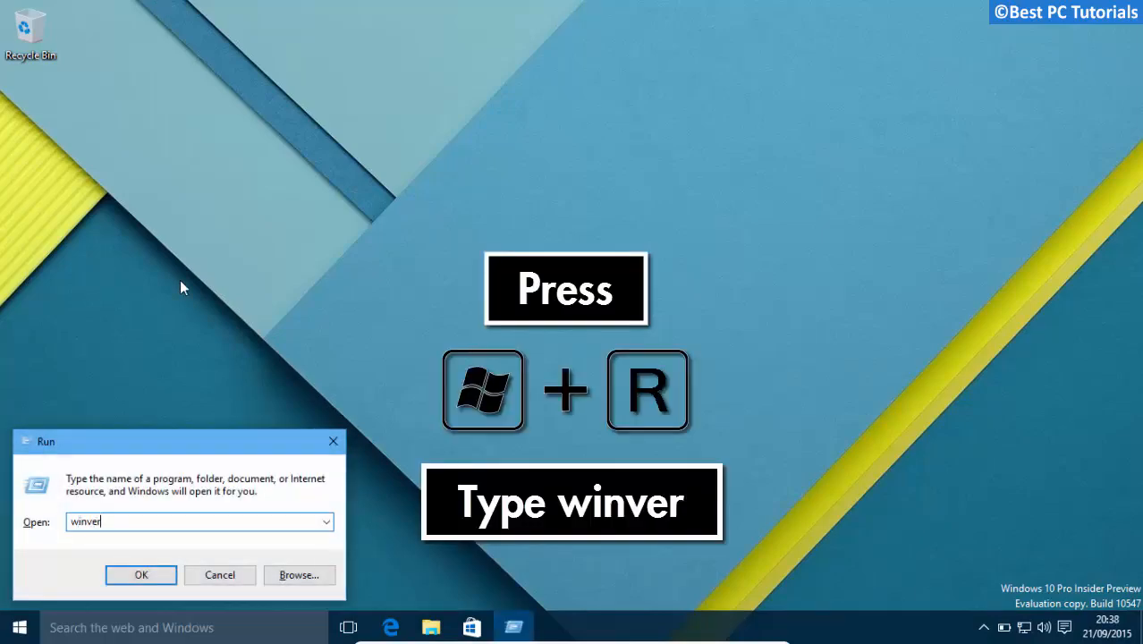
Check the installed Windows 10 version and dismiss the version details
click(140, 574)
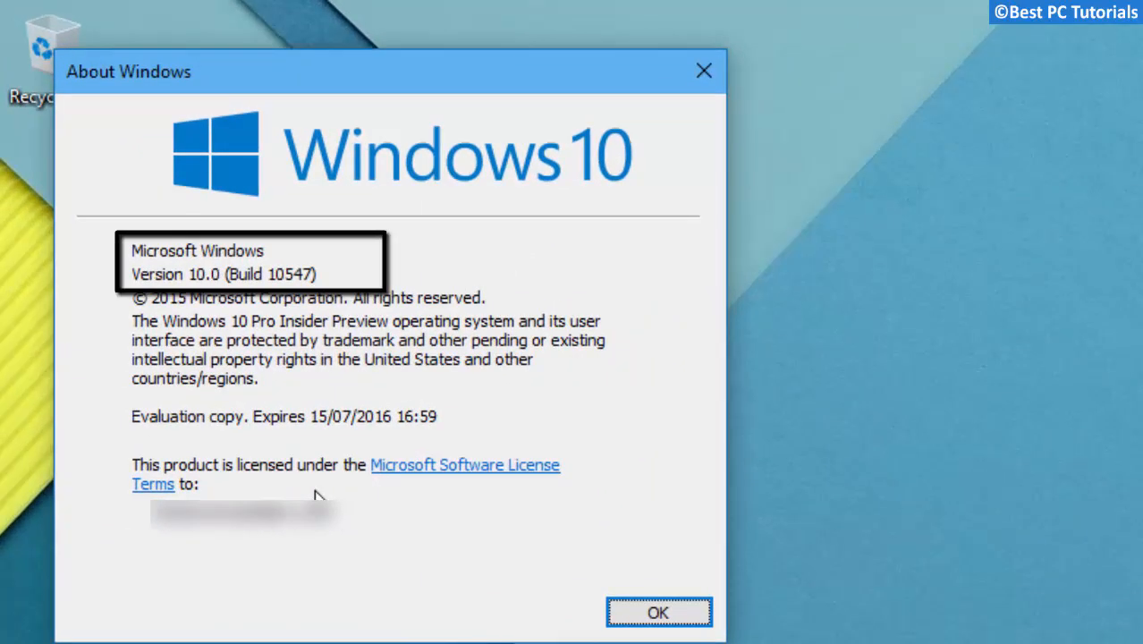
click(658, 612)
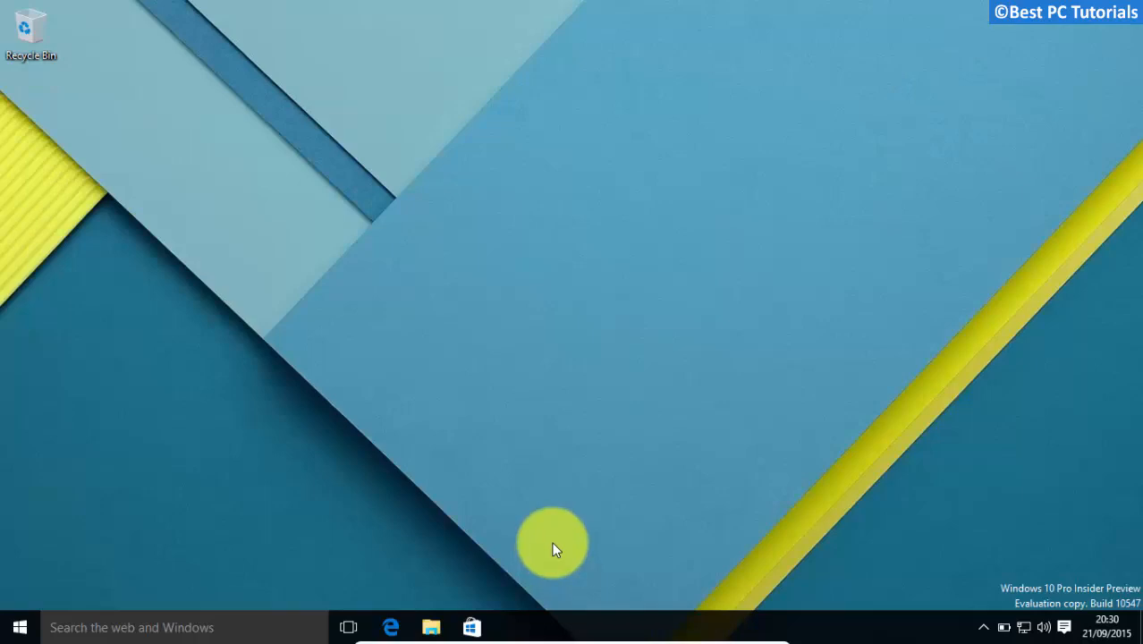
mouse_move(147, 572)
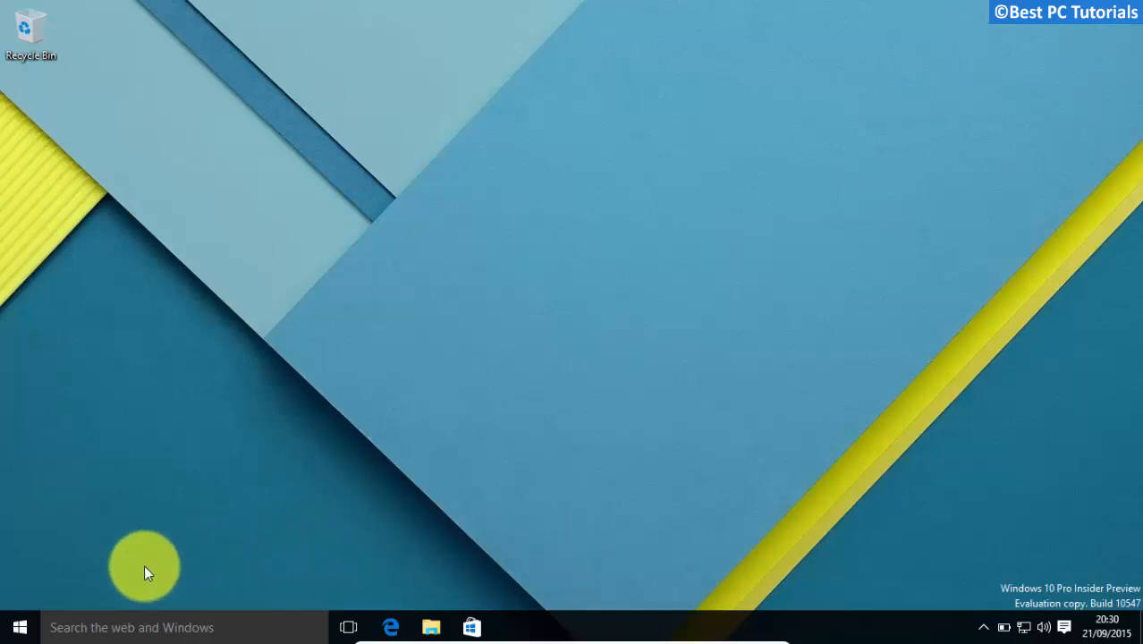
Reach Personalization in Settings from the Start menu
click(19, 627)
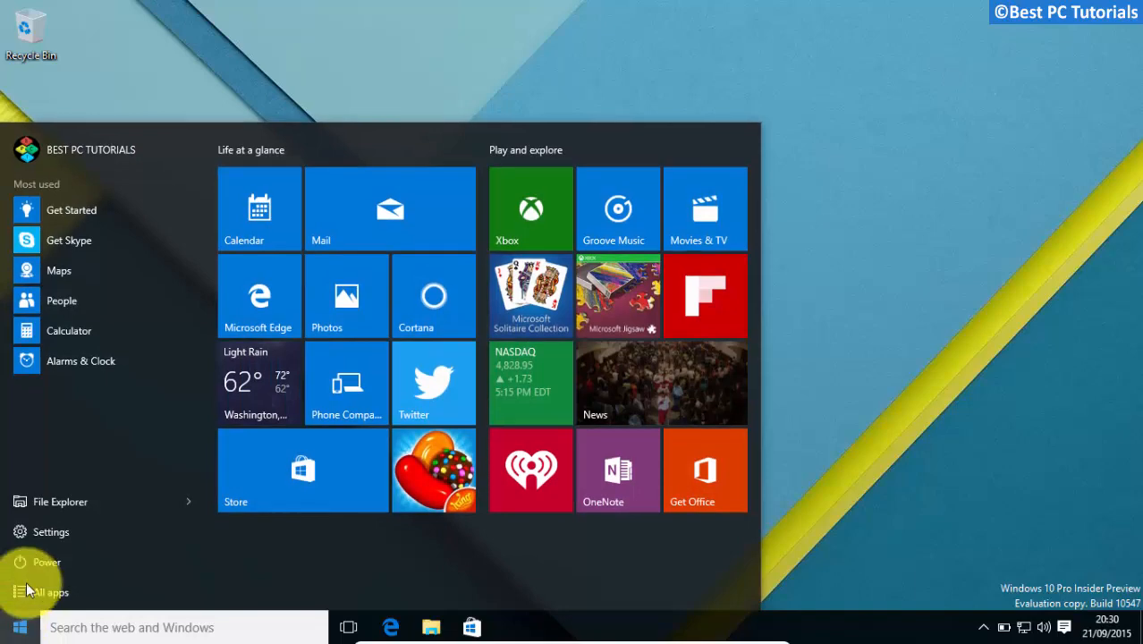
click(50, 532)
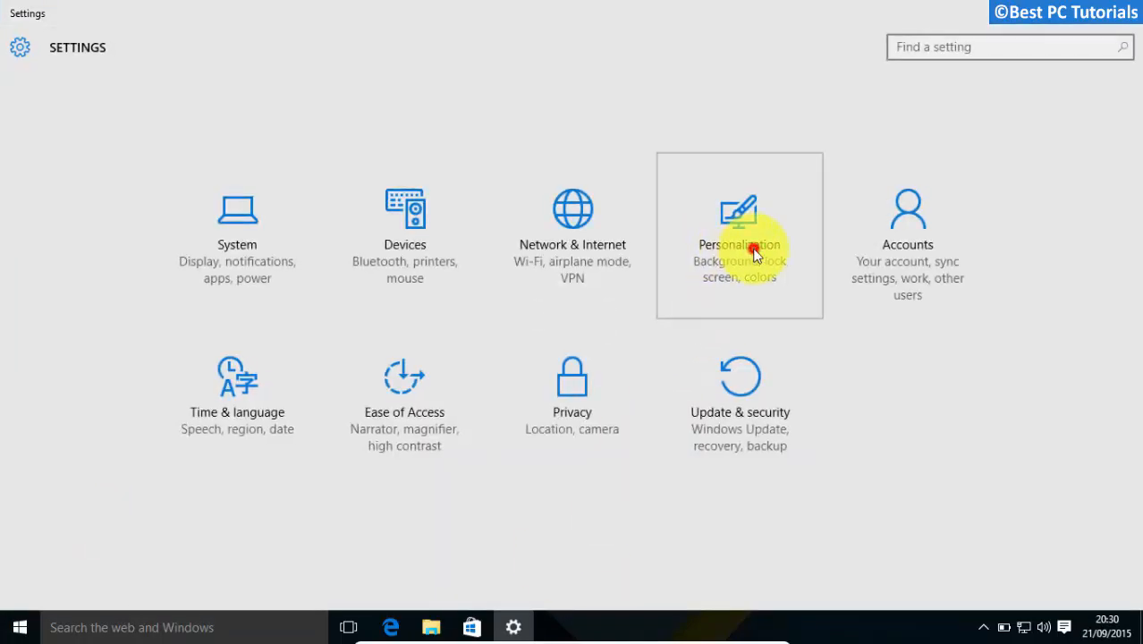
click(740, 243)
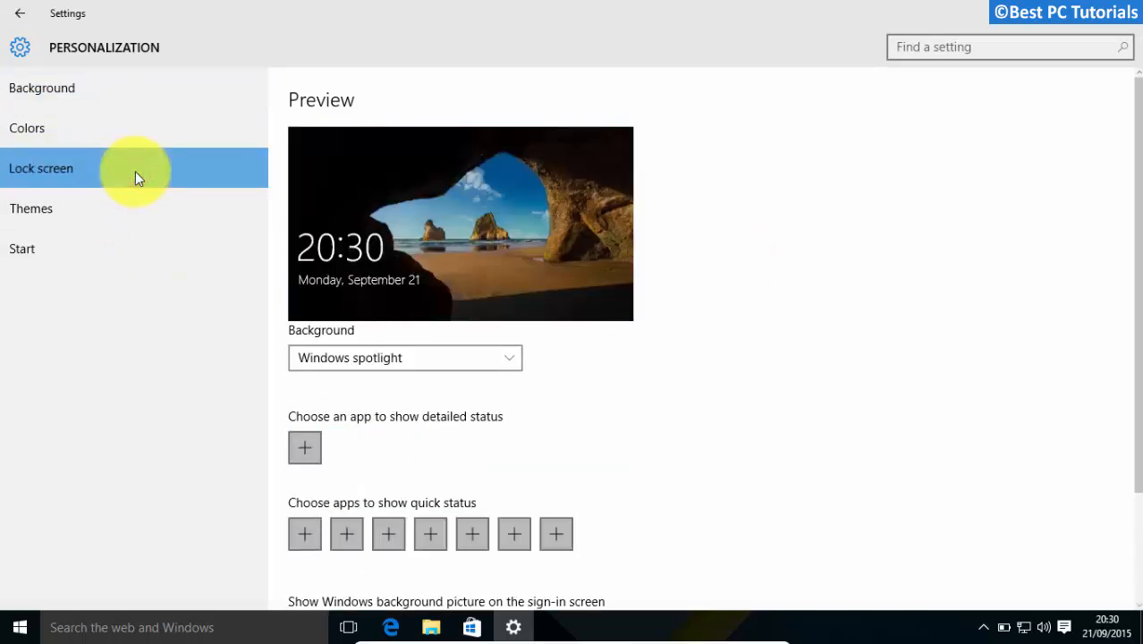
Switch 'Show Windows background picture on the sign-in screen' to Off and leave Settings
scroll(down, 3)
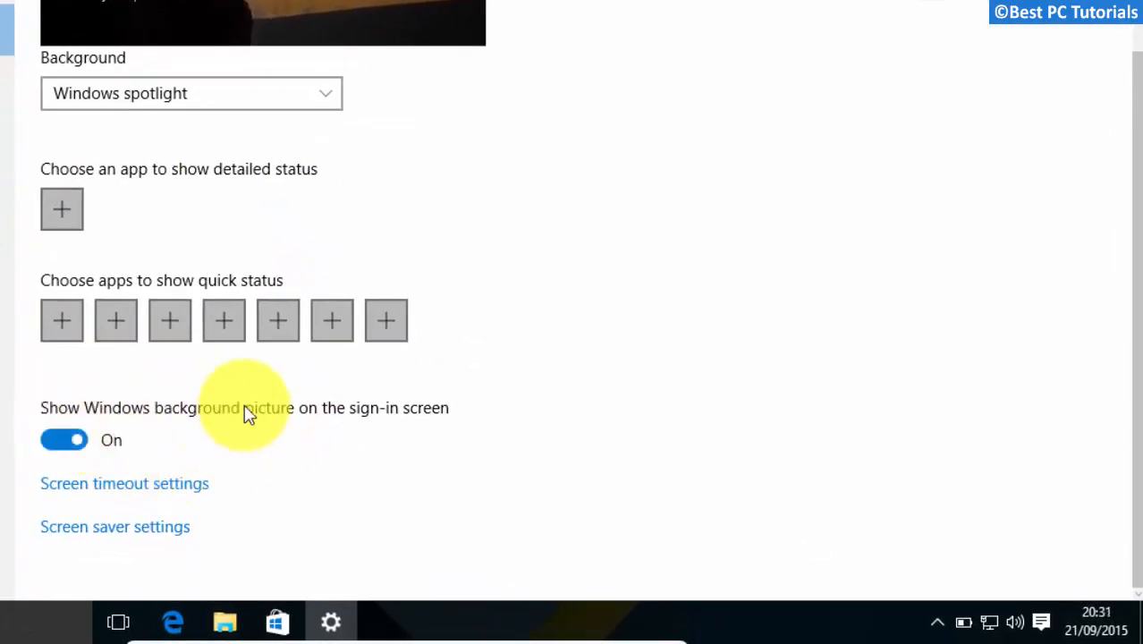
mouse_move(225, 451)
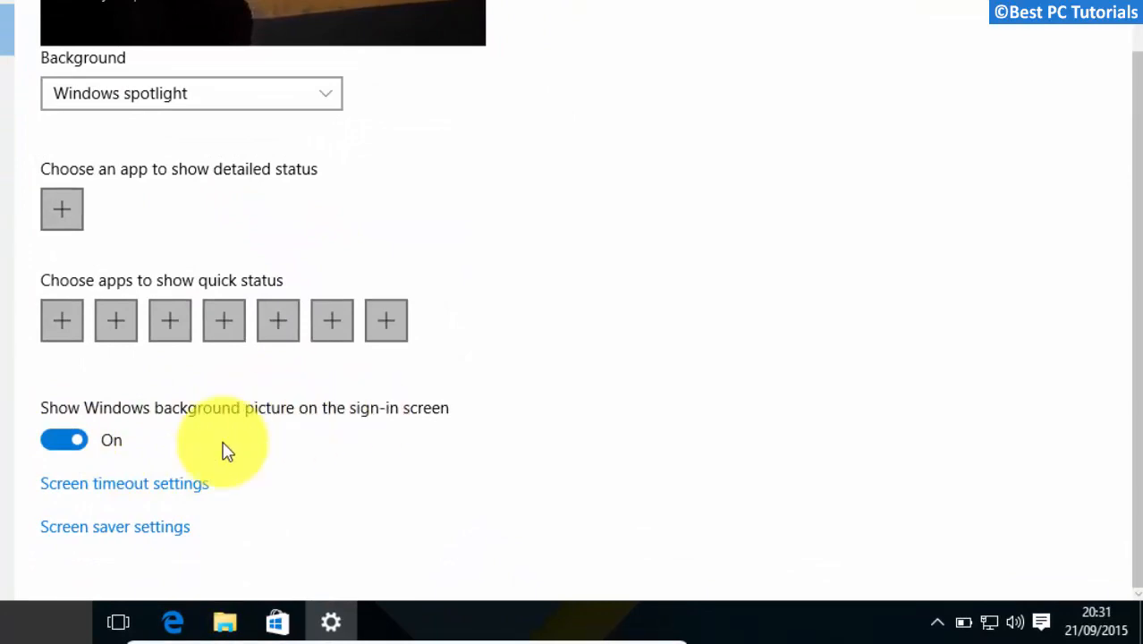
click(64, 440)
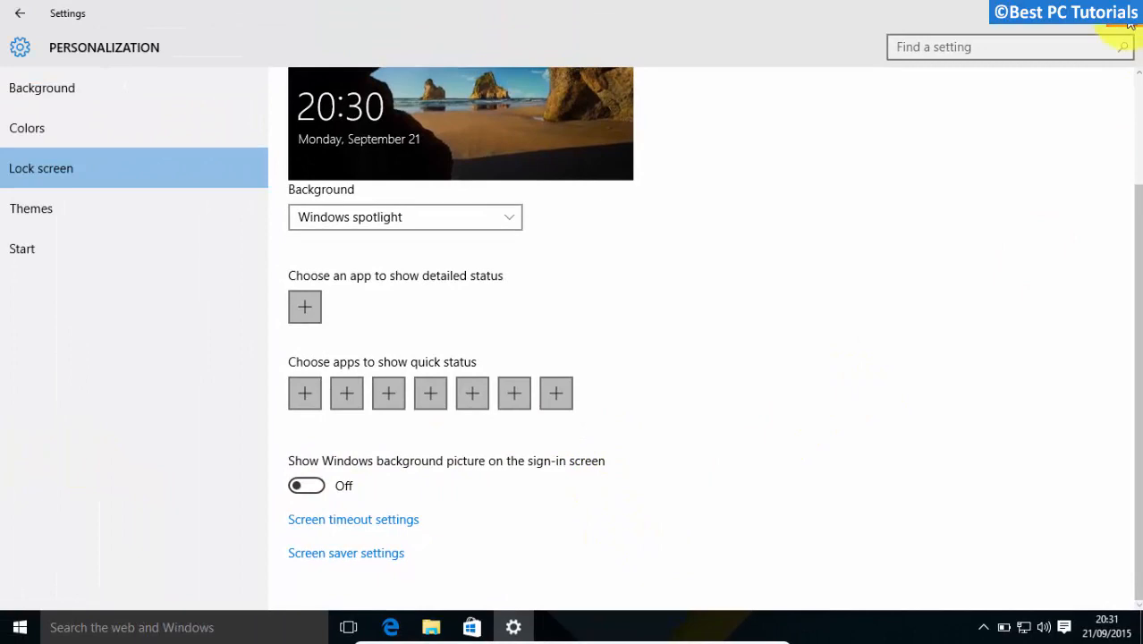
click(19, 627)
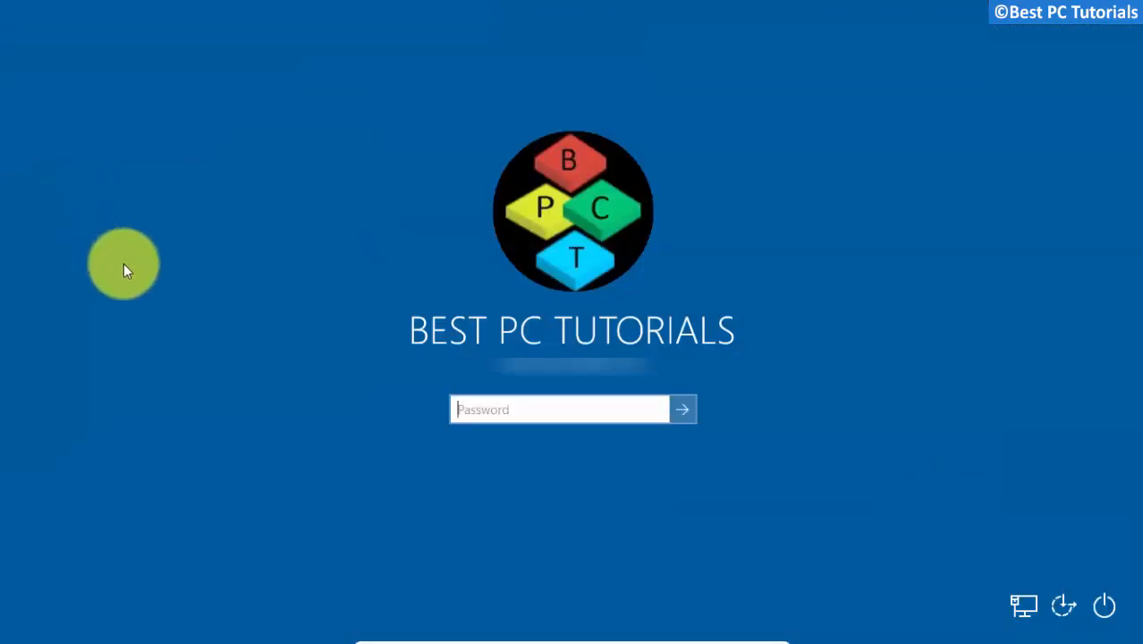
mouse_move(569, 447)
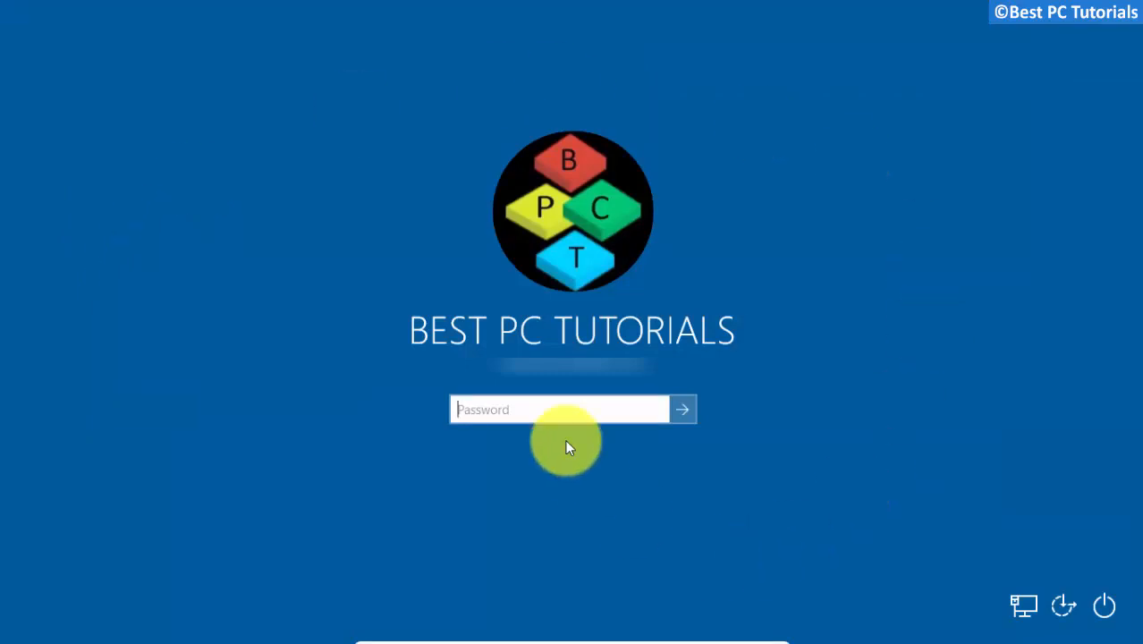
mouse_move(883, 275)
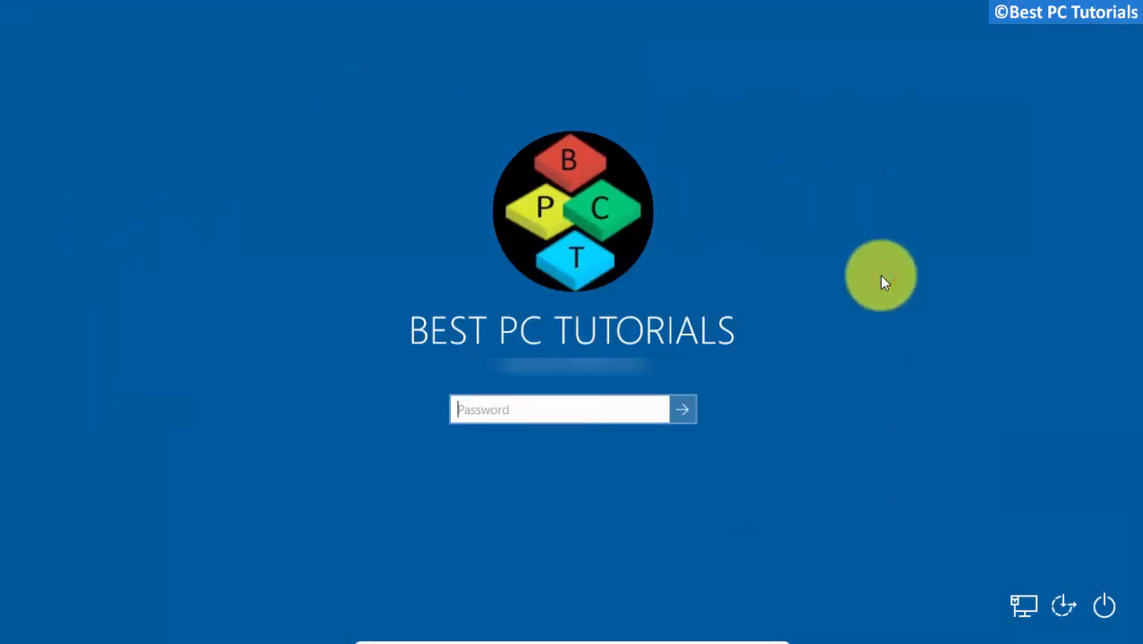